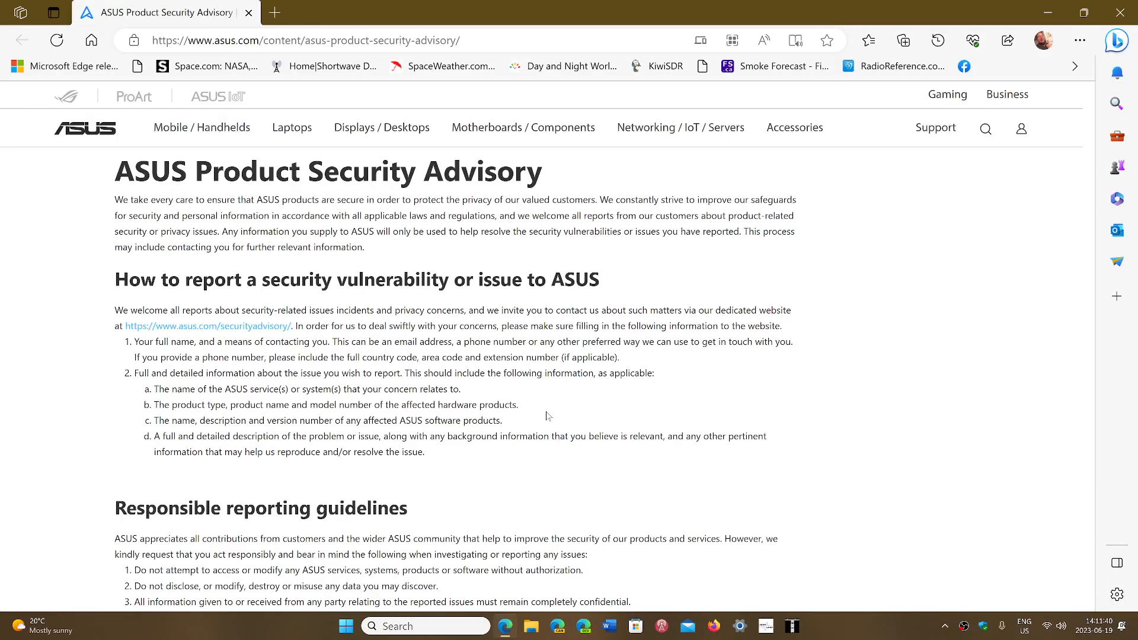
mouse_move(792, 248)
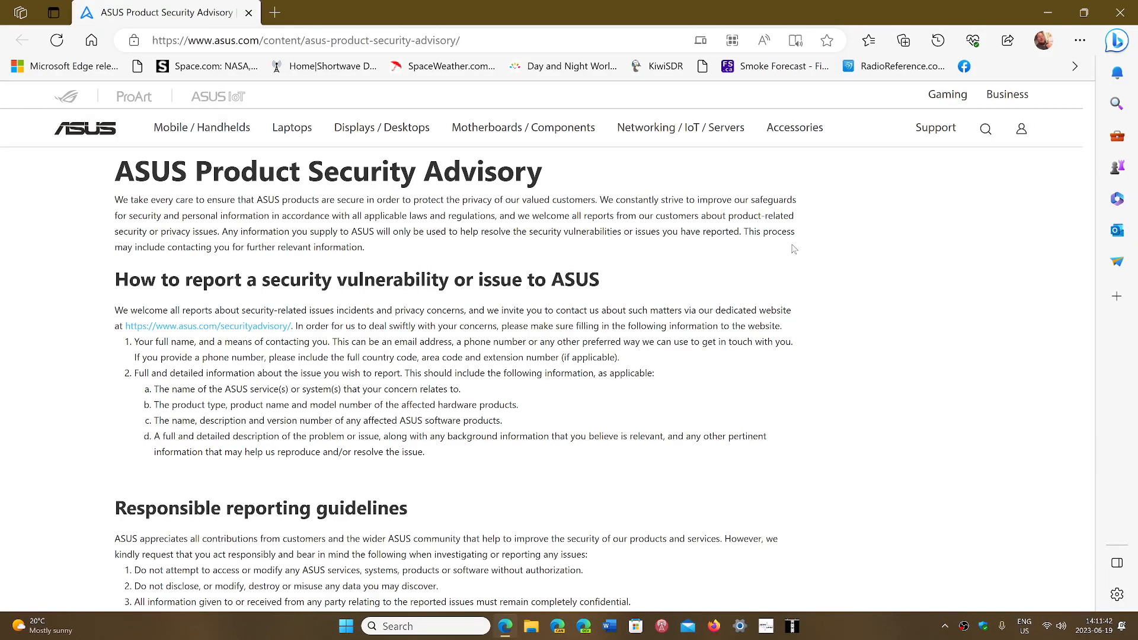
mouse_move(977, 256)
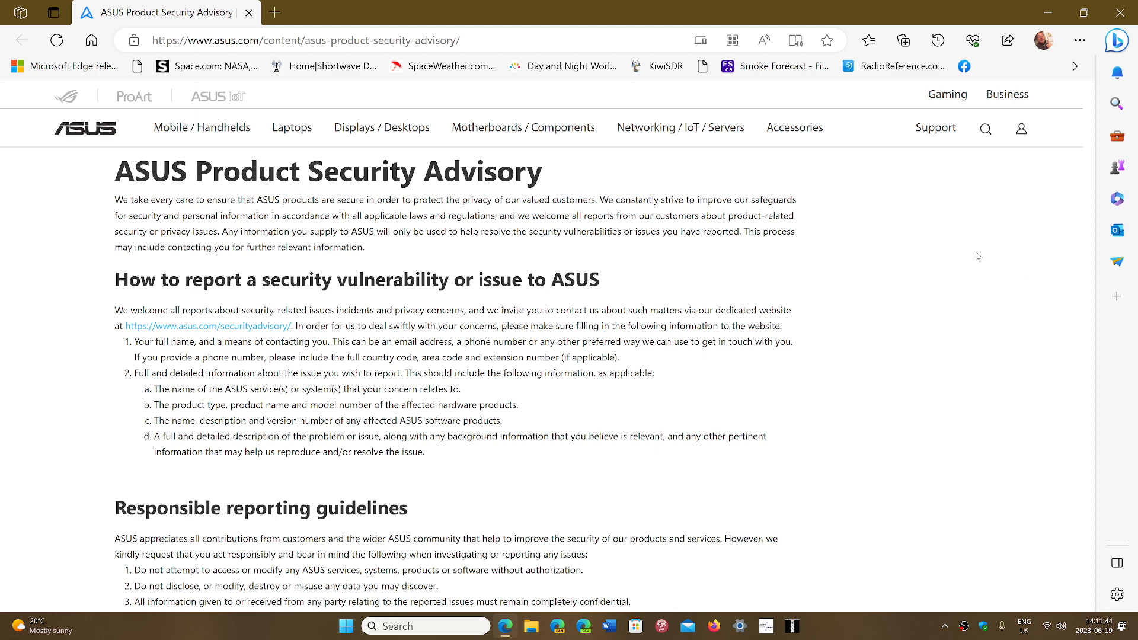
mouse_move(984, 322)
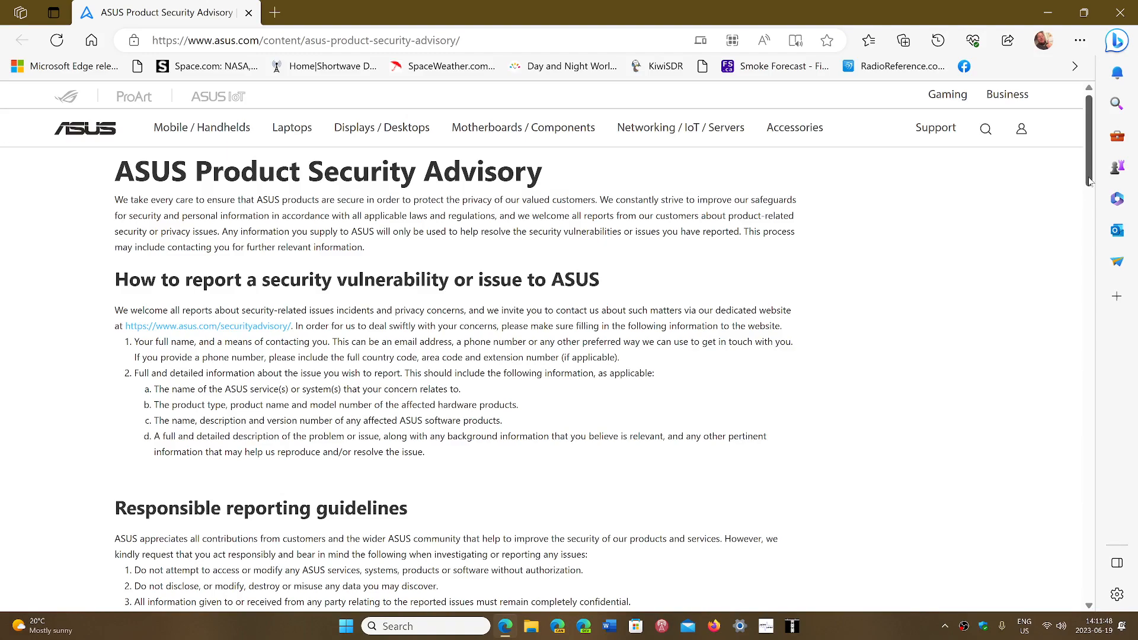
- Scroll down to the Latest security updates list, advisories from June 2023 back to 2020
scroll(down, 3)
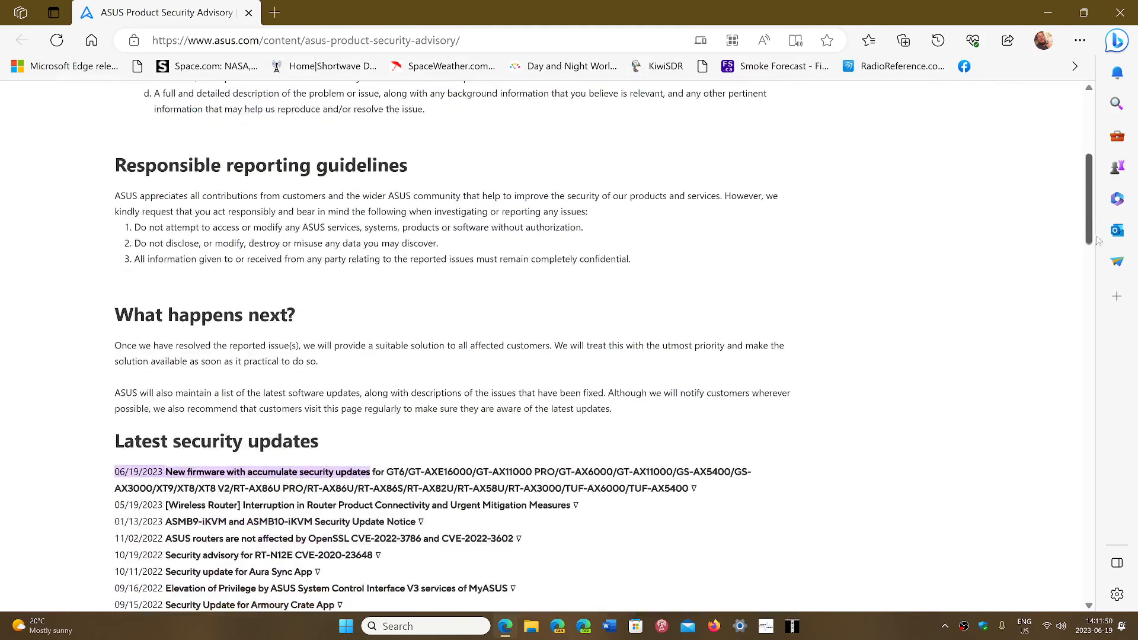
scroll(down, 3)
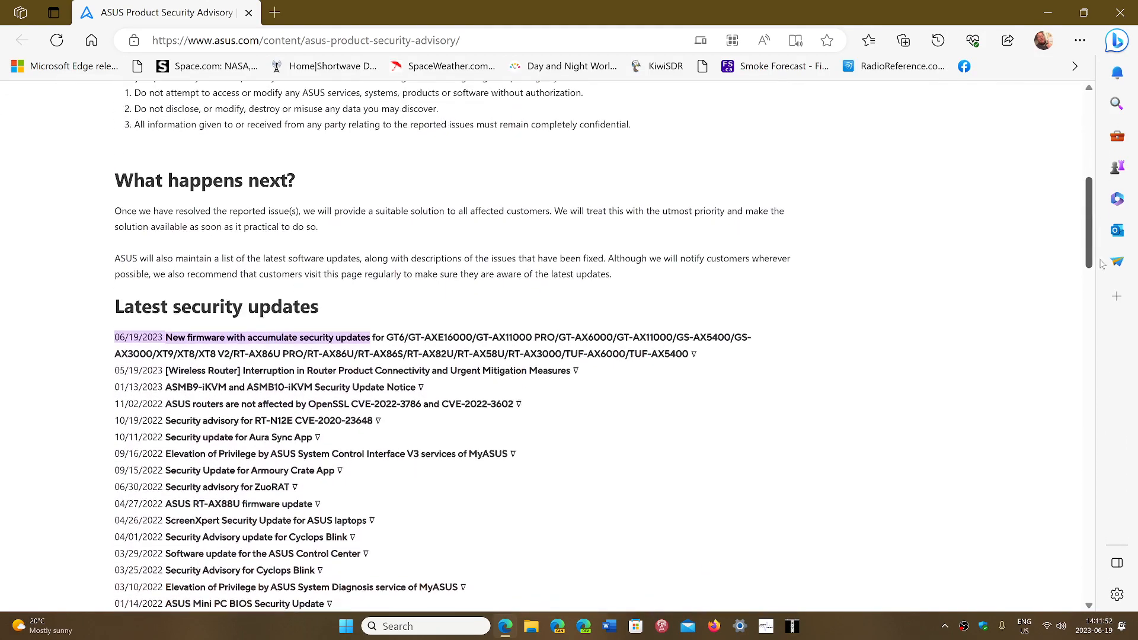
scroll(down, 3)
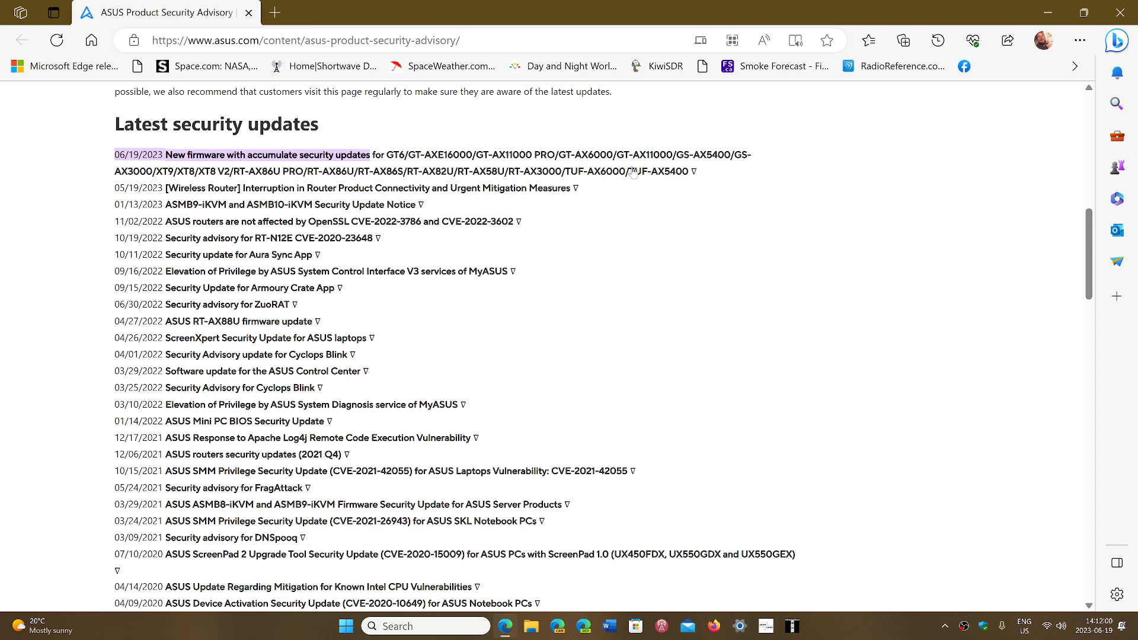
mouse_move(773, 315)
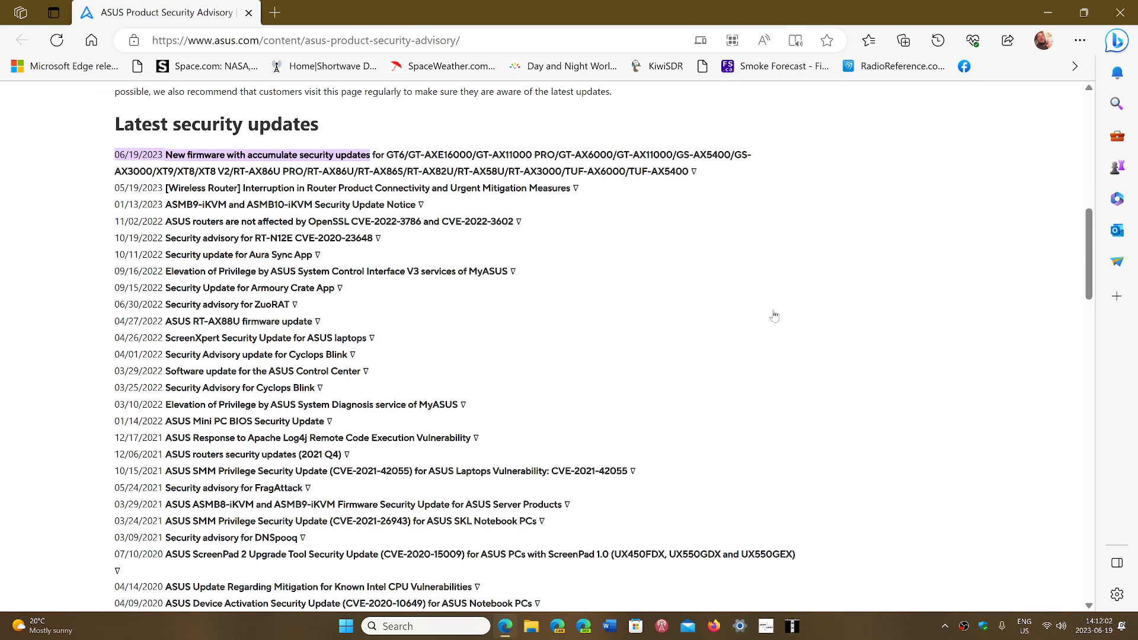
mouse_move(773, 336)
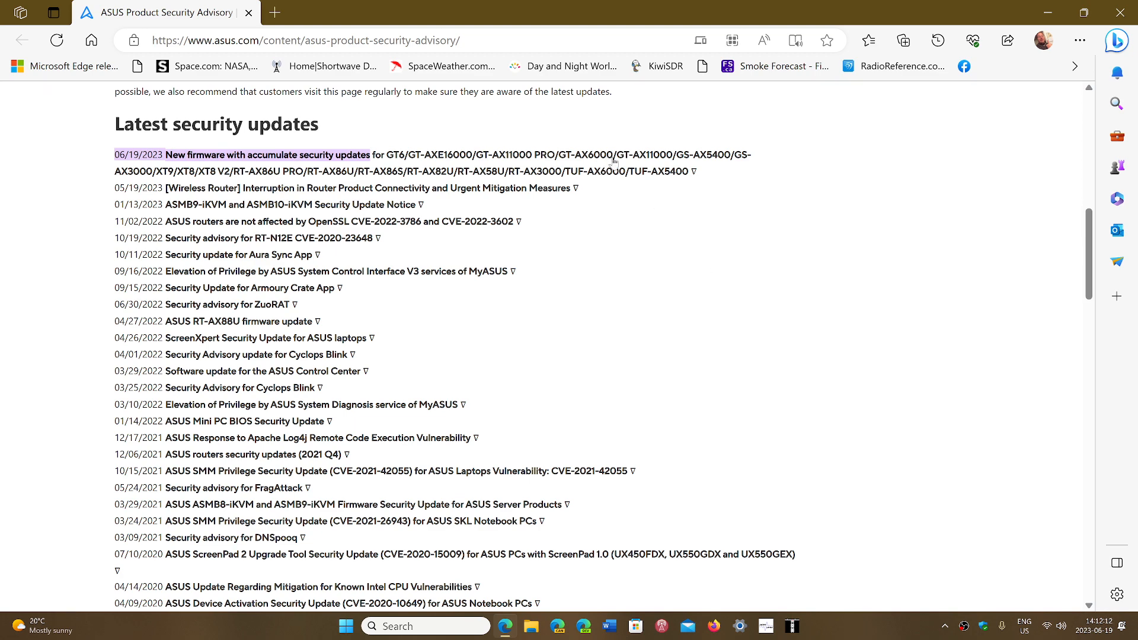
mouse_move(614, 161)
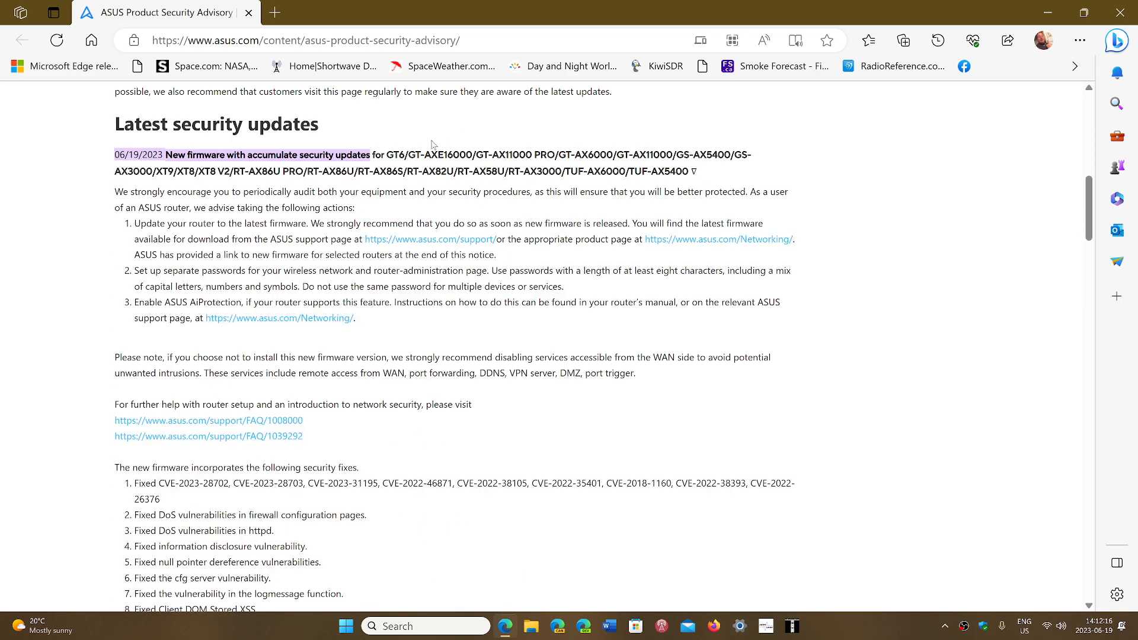
mouse_move(648, 128)
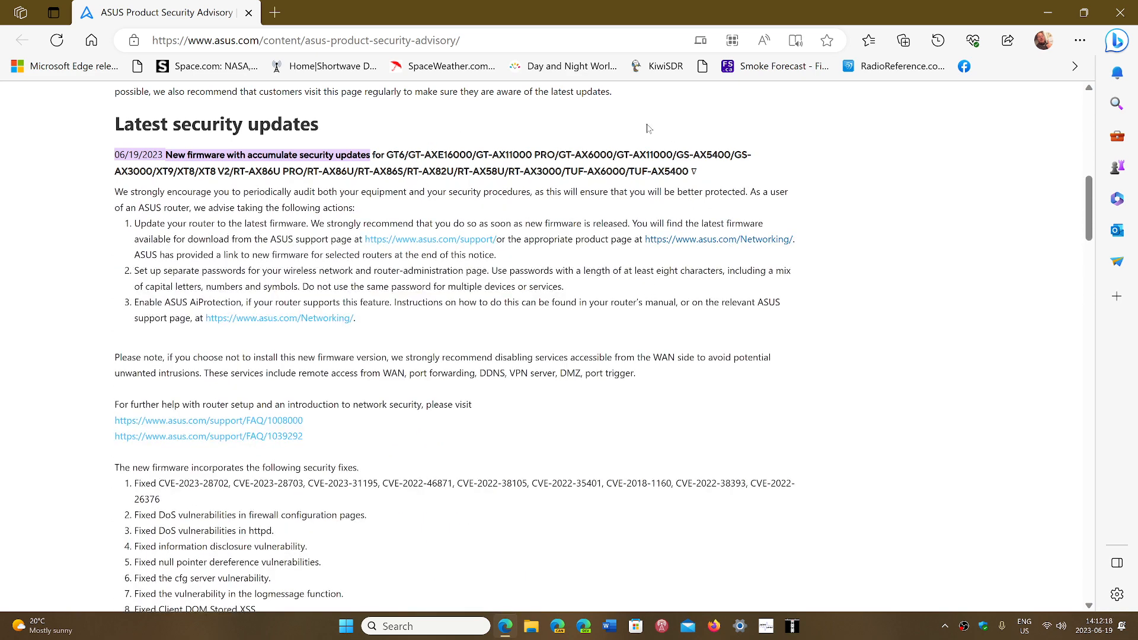
mouse_move(516, 145)
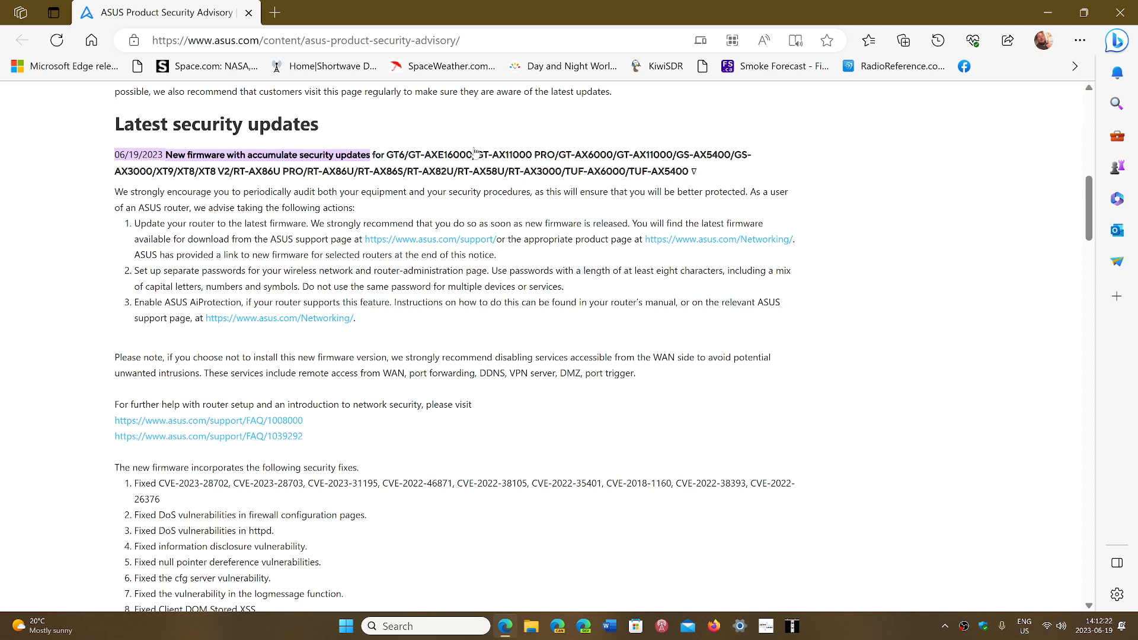
mouse_move(646, 143)
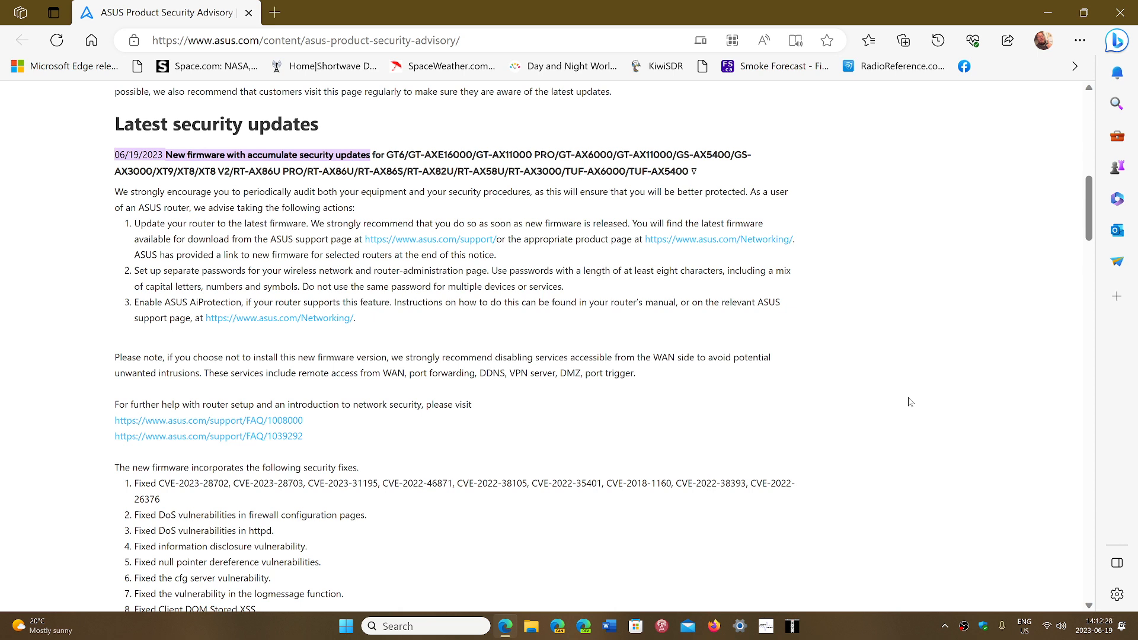
mouse_move(934, 367)
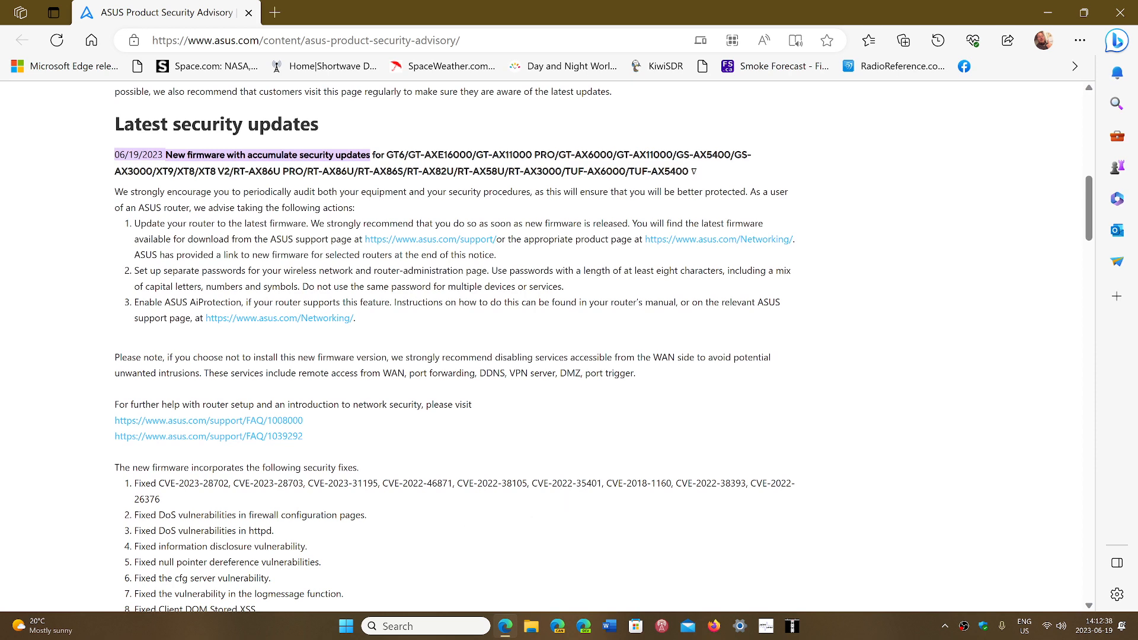
mouse_move(1009, 290)
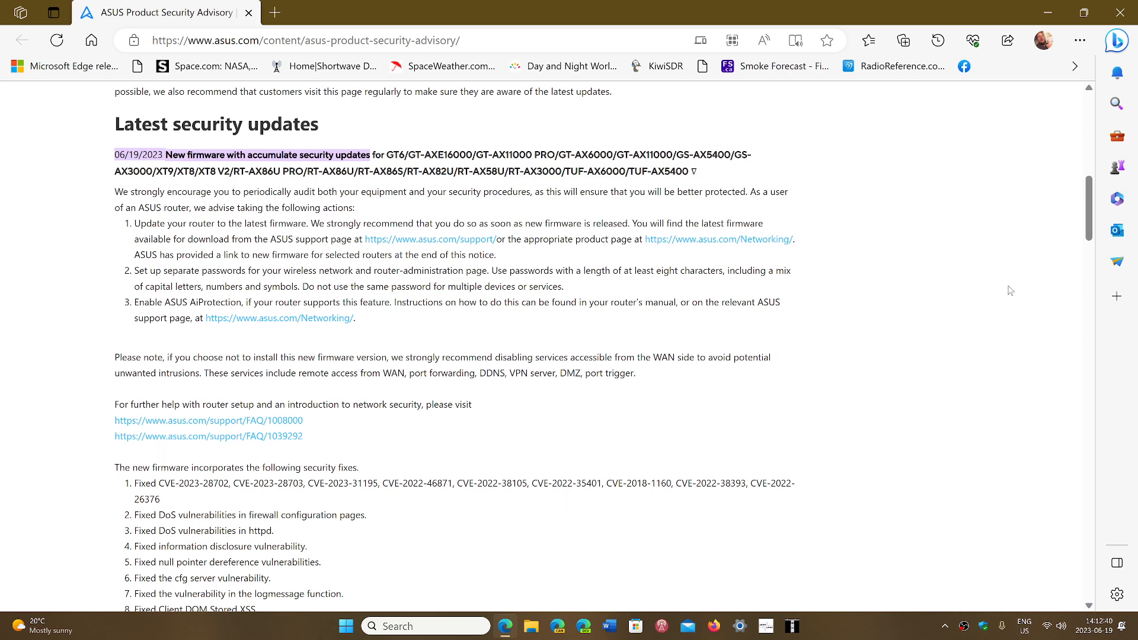
- Scroll through the 18 security fixes and download table, then back to the June 19, 2023 heading
scroll(down, 3)
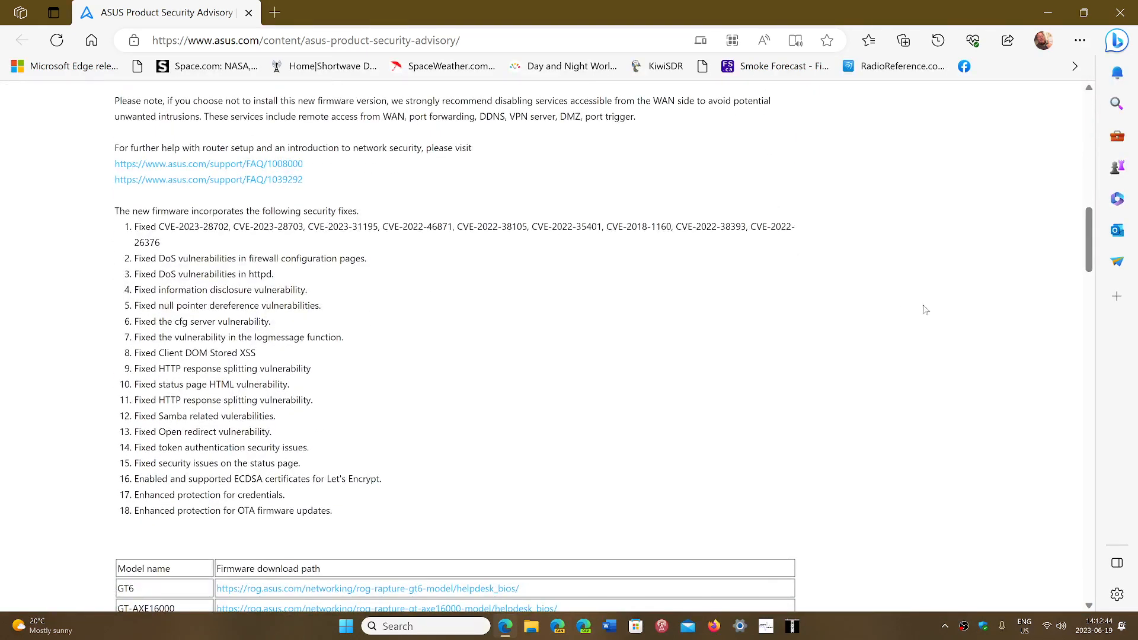
mouse_move(873, 365)
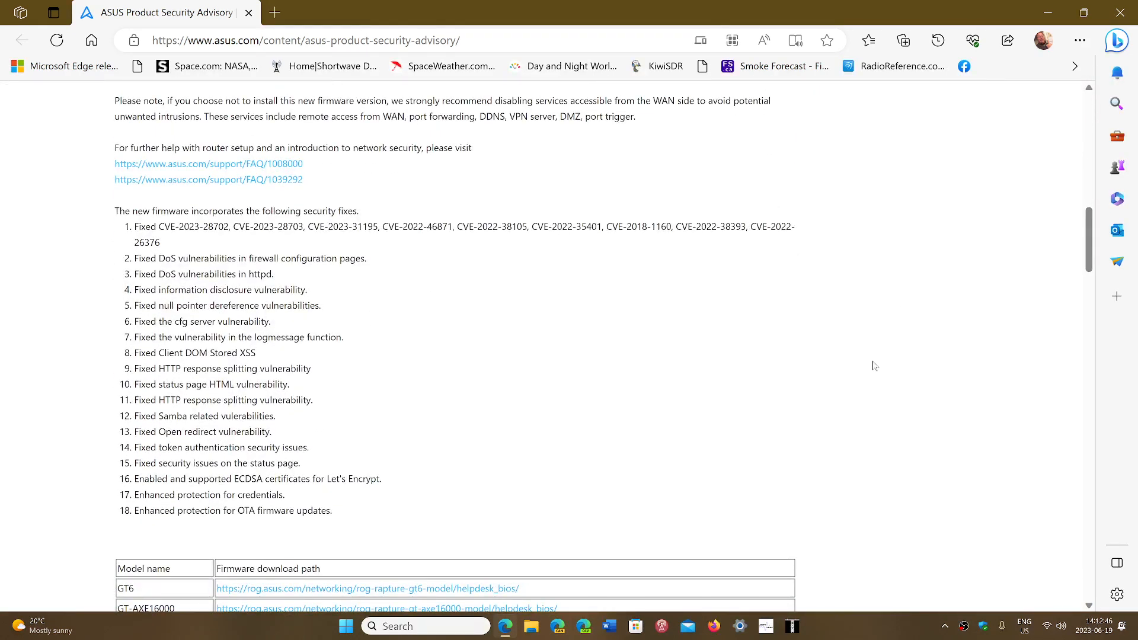
mouse_move(846, 434)
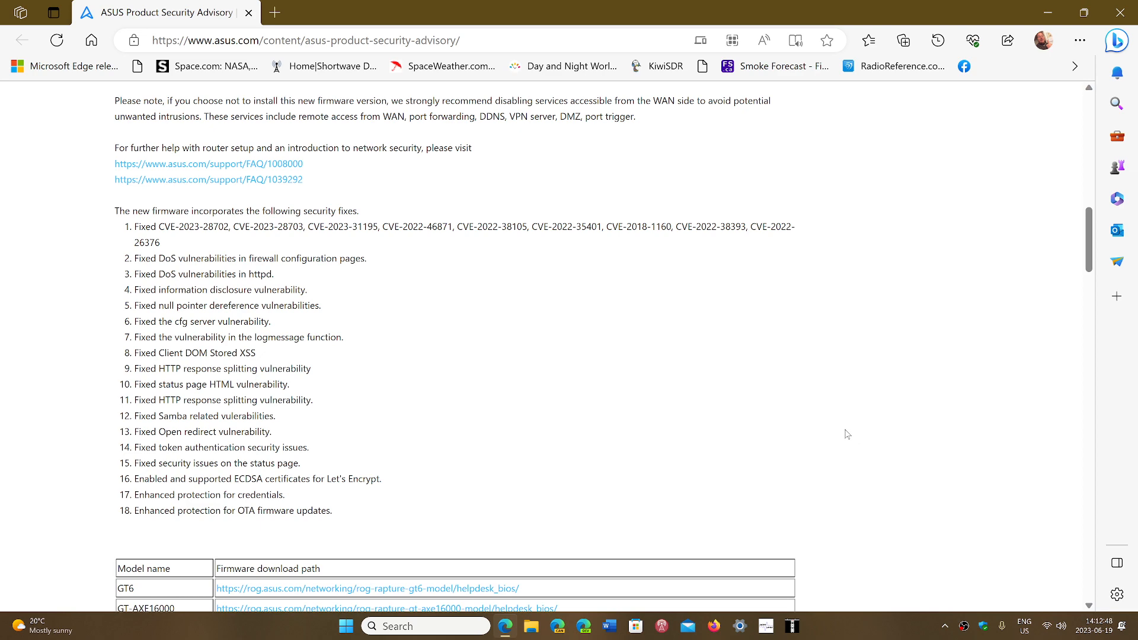
mouse_move(976, 334)
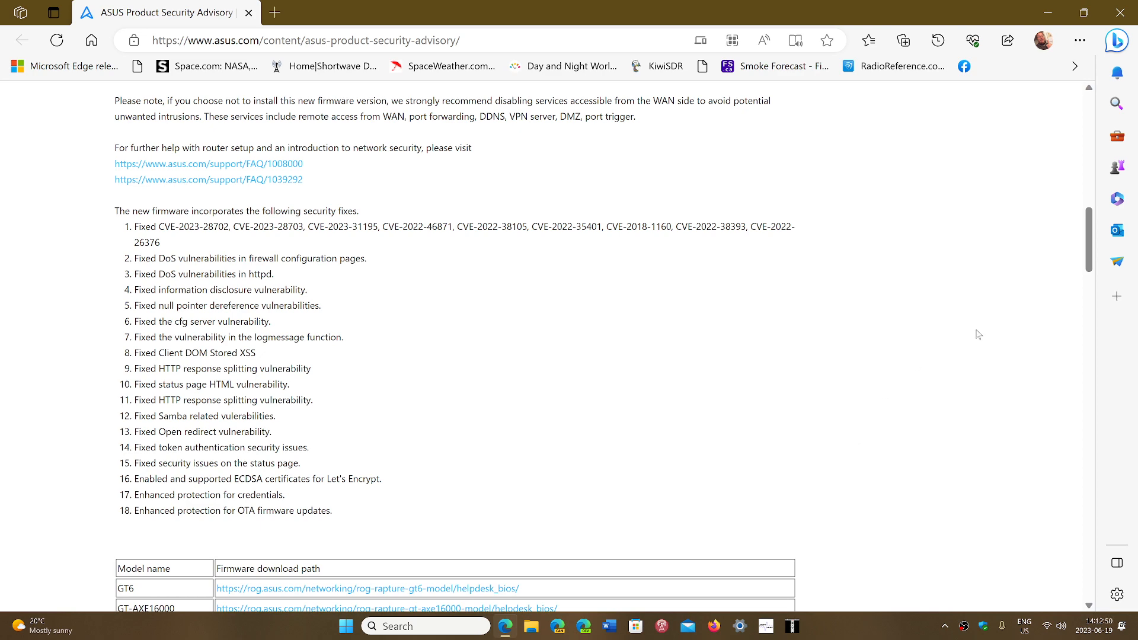
scroll(up, 3)
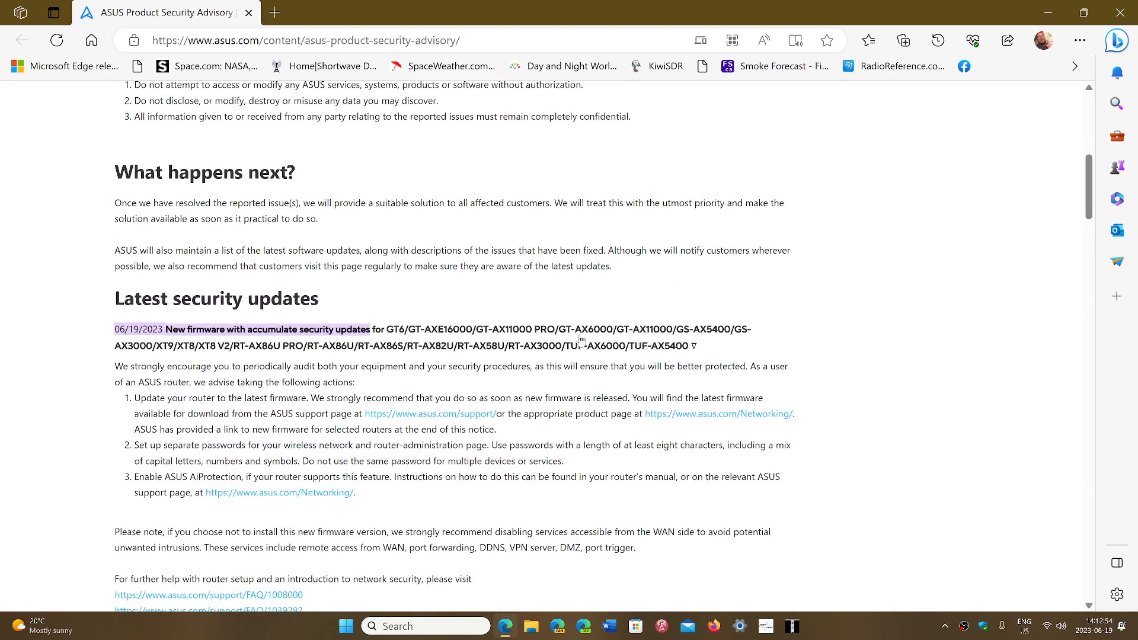
mouse_move(901, 391)
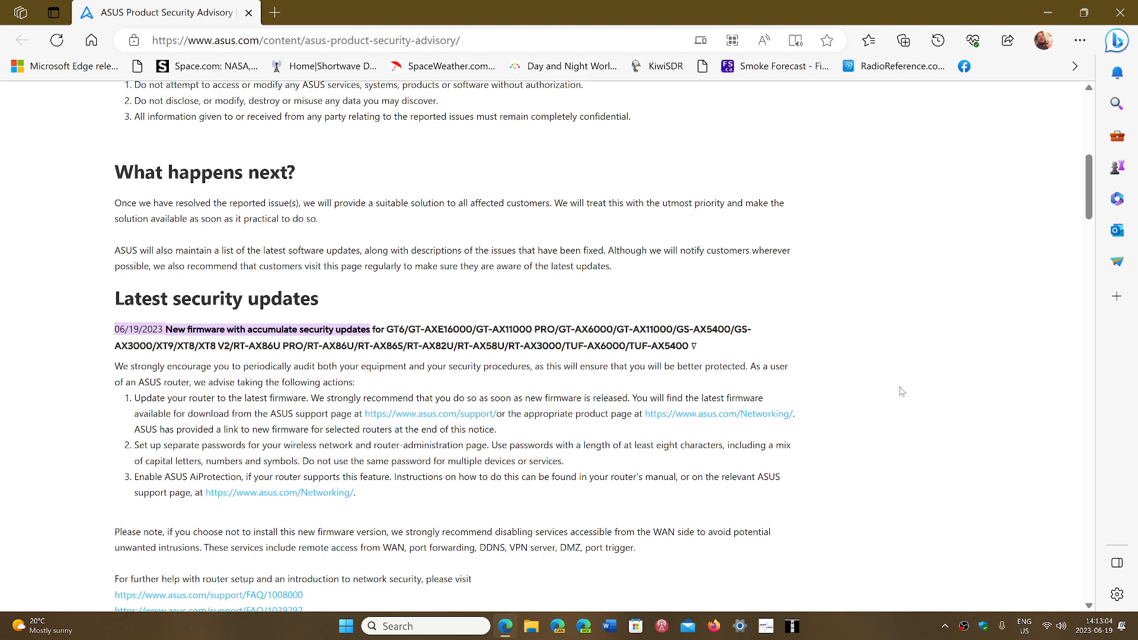
- Scroll back up to the advisory overview and vulnerability reporting instructions
scroll(up, 3)
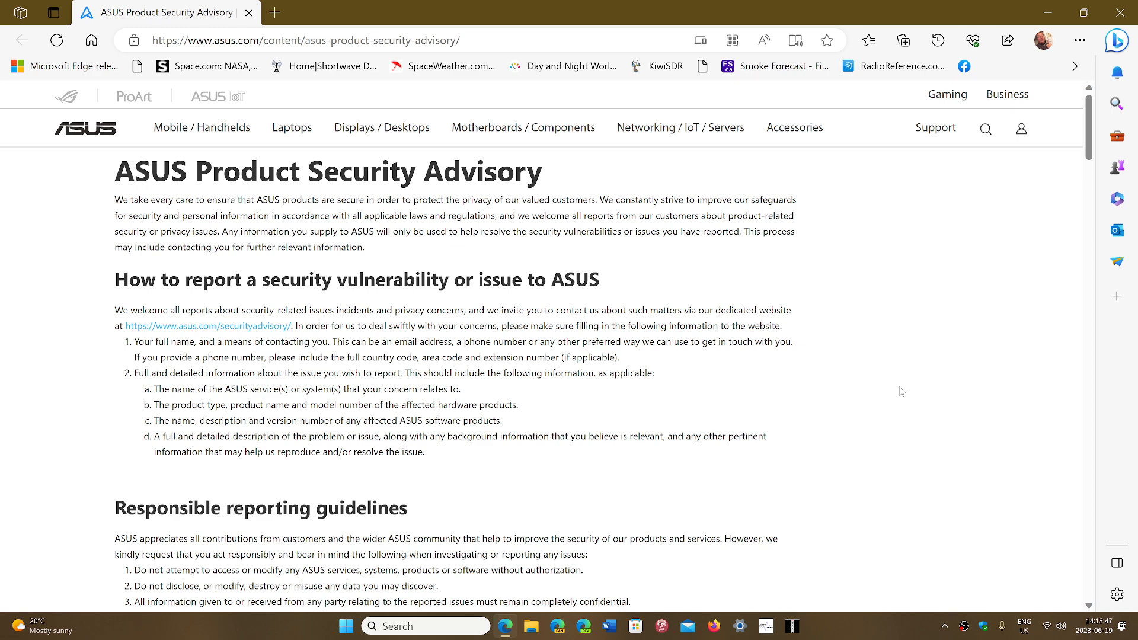
mouse_move(1119, 12)
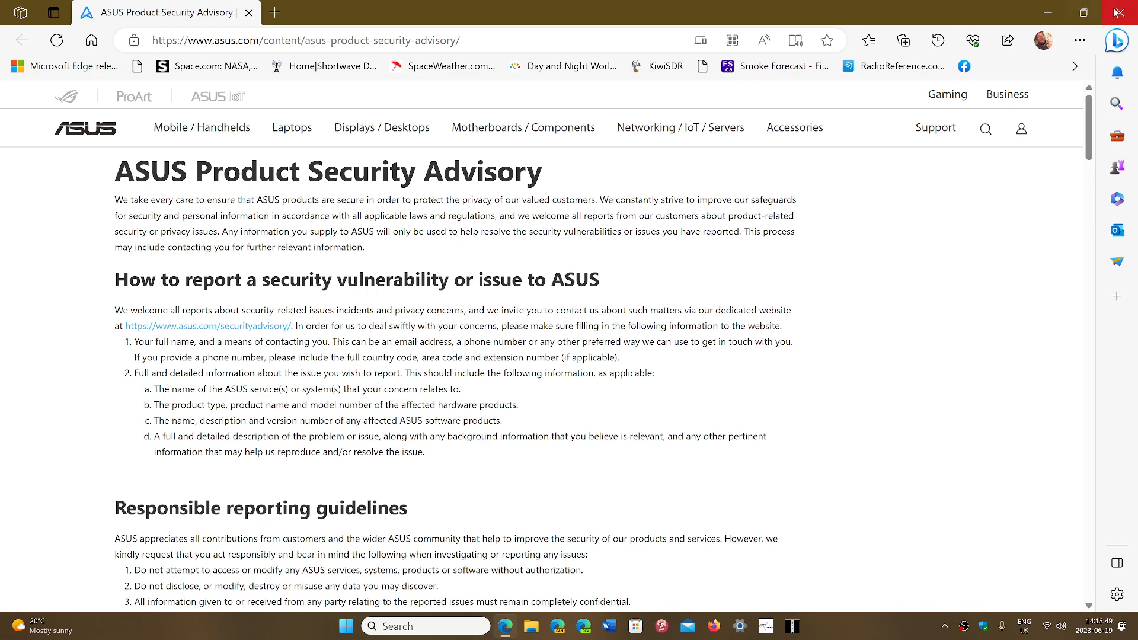
- Close the Edge window, leaving the Windows desktop showing
click(1118, 12)
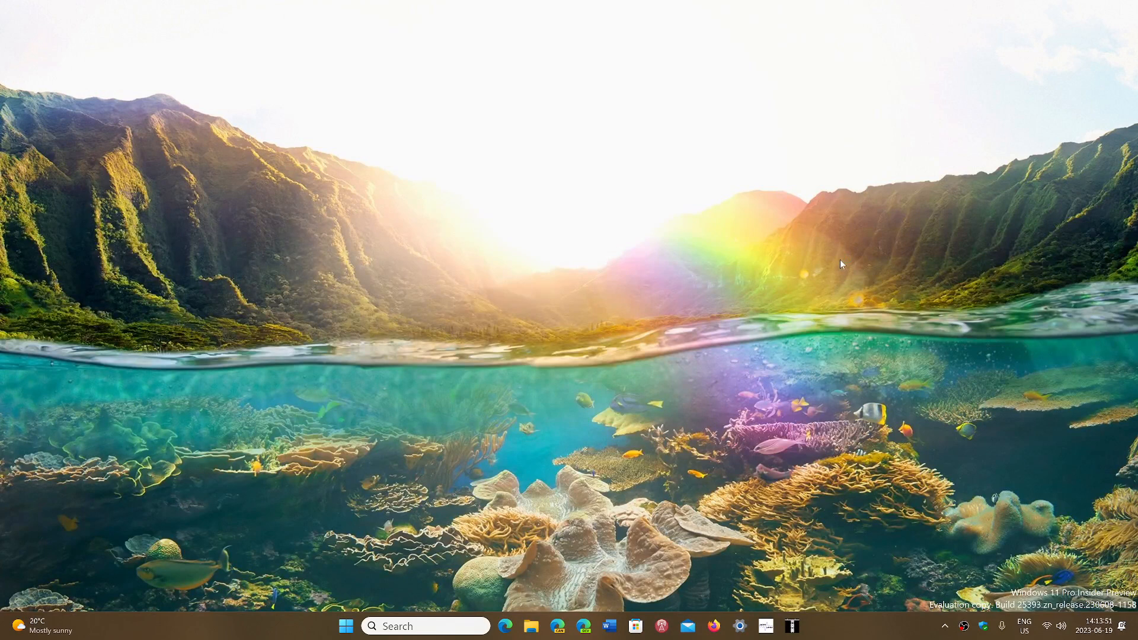